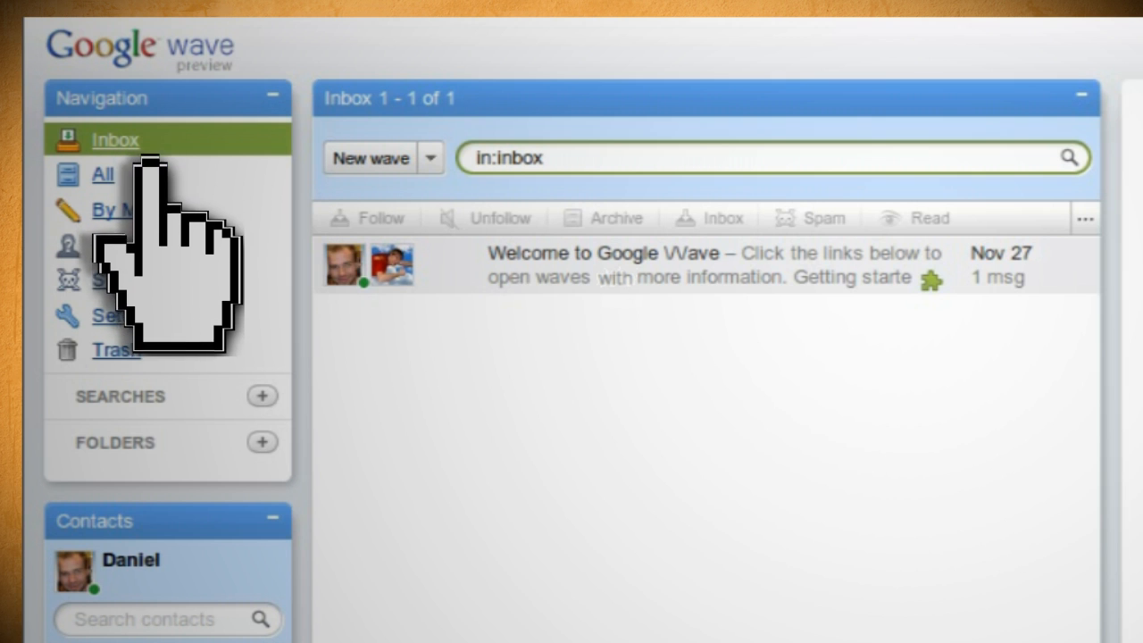
mouse_move(157, 464)
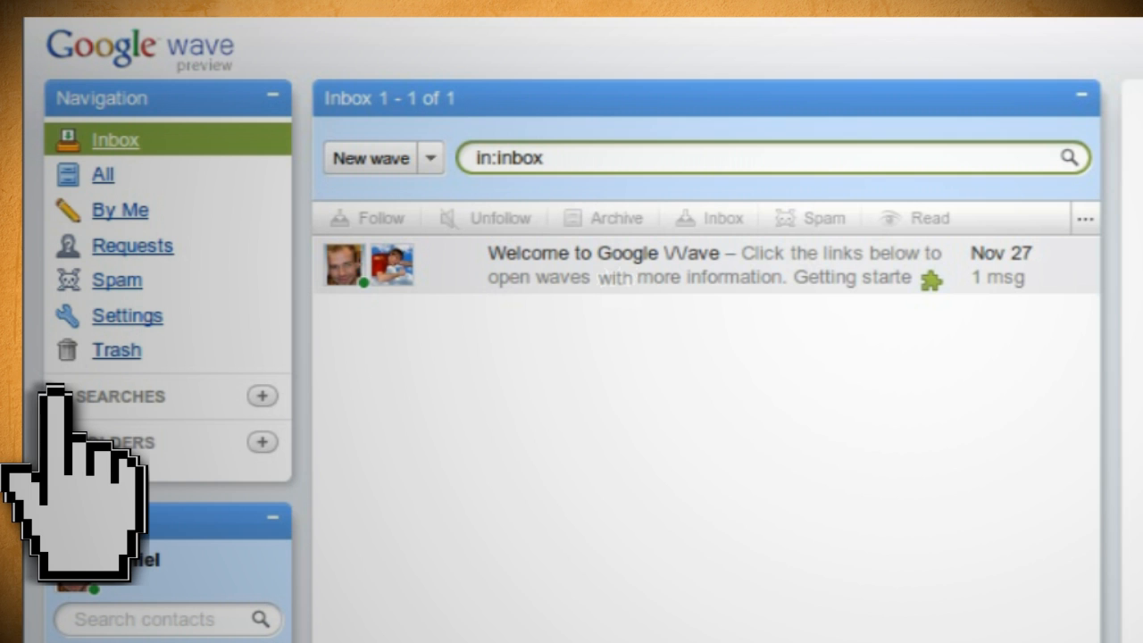
Step: Create a saved search titled Public Waves with the query with:public
click(261, 396)
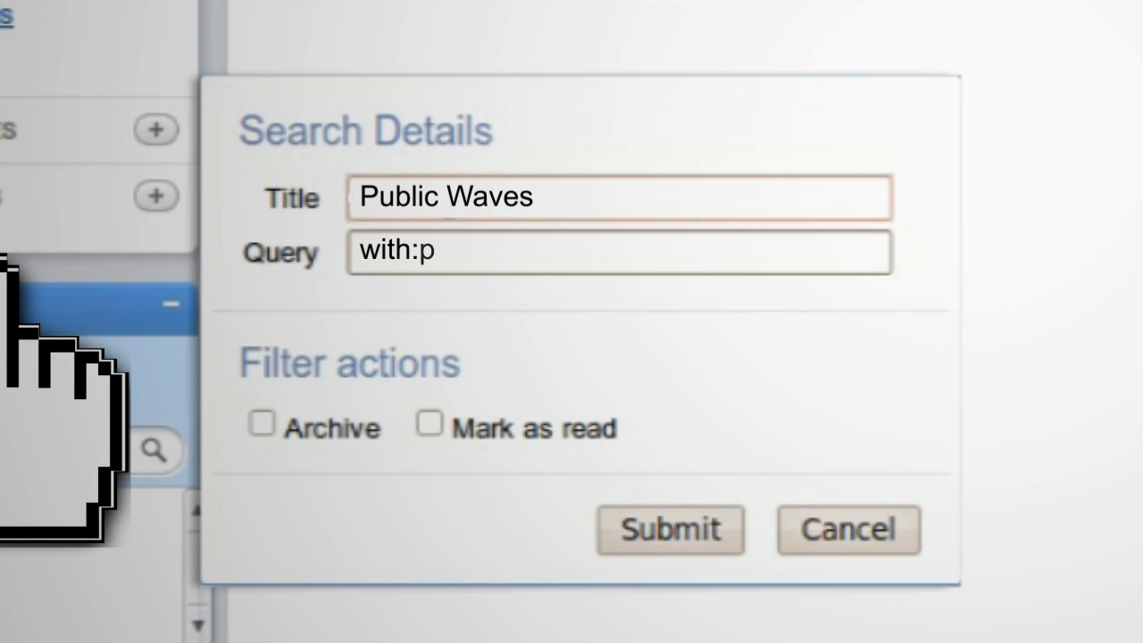
text(ublic)
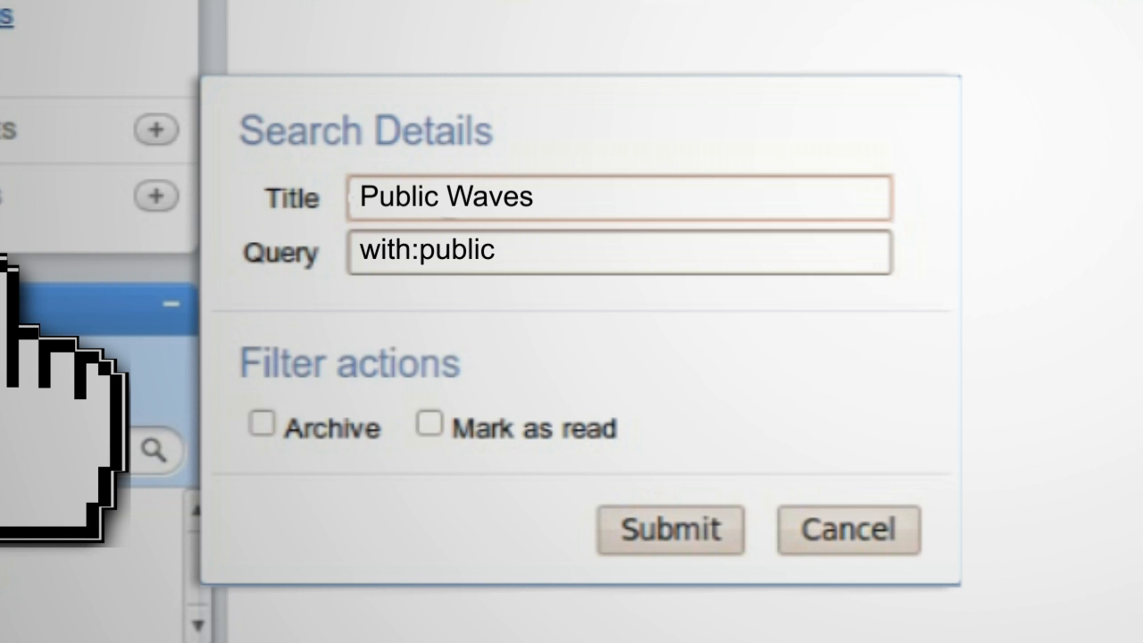
click(669, 528)
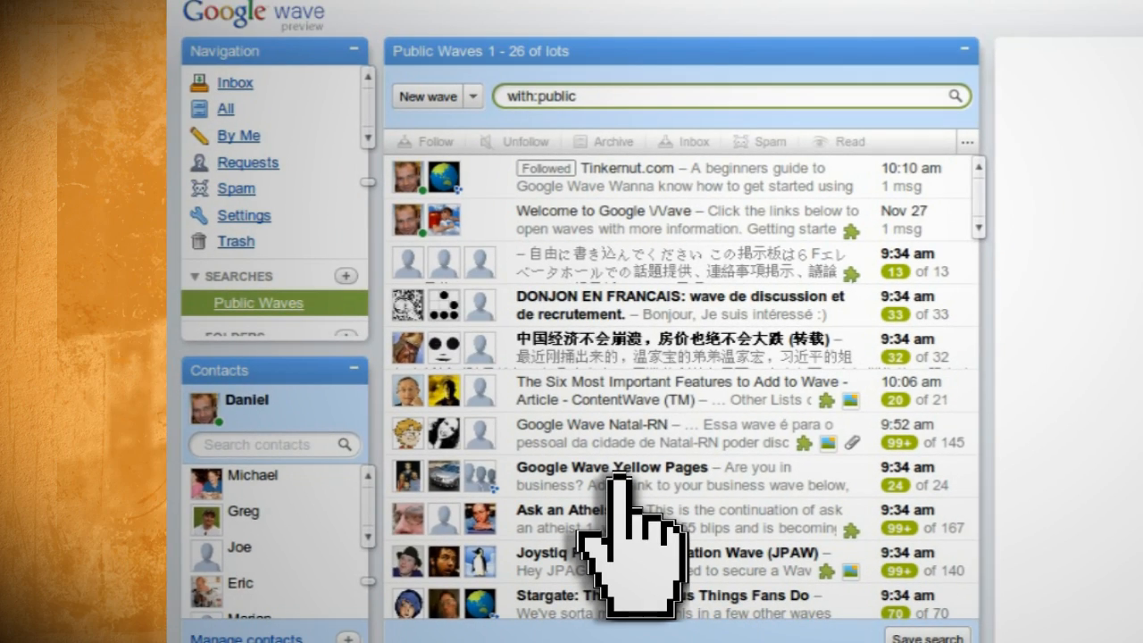
mouse_move(634, 500)
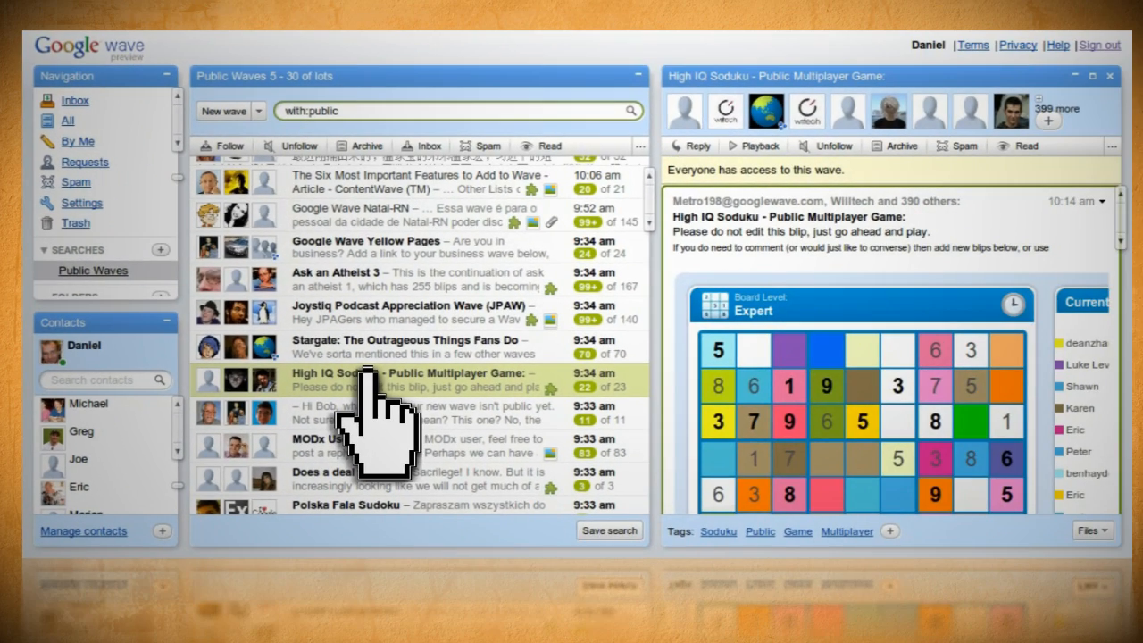
Step: Open the High IQ Soduku public wave (searching tinkernut) so it lands in the inbox
text(tinkernut)
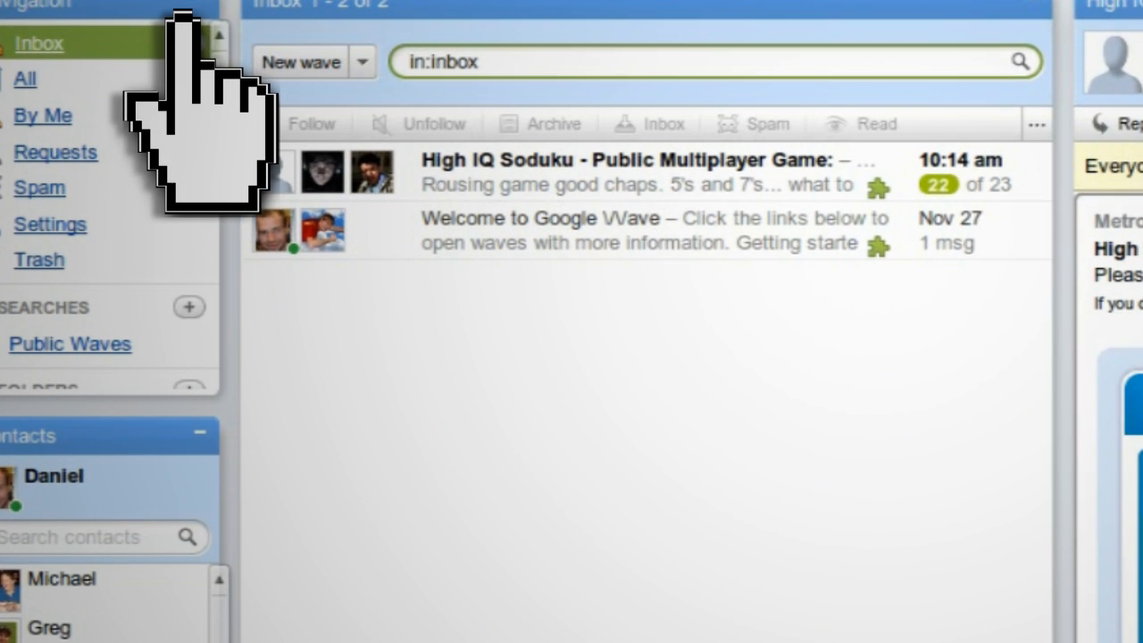
Step: Open your own profile card from the top of the Contacts panel
click(624, 168)
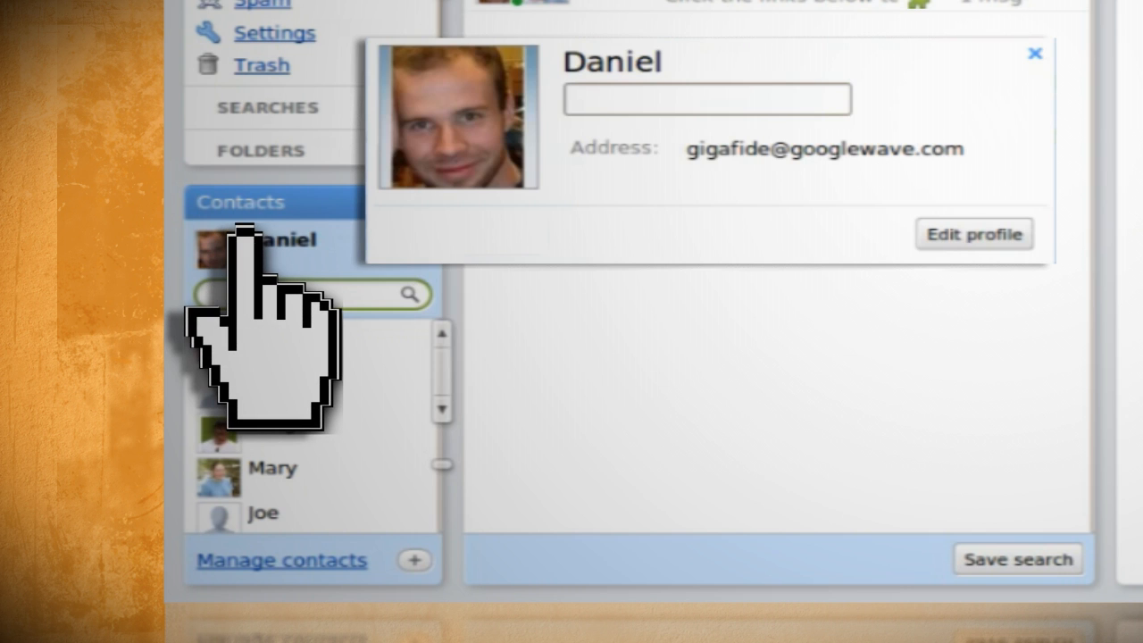
text(Testing out google wave)
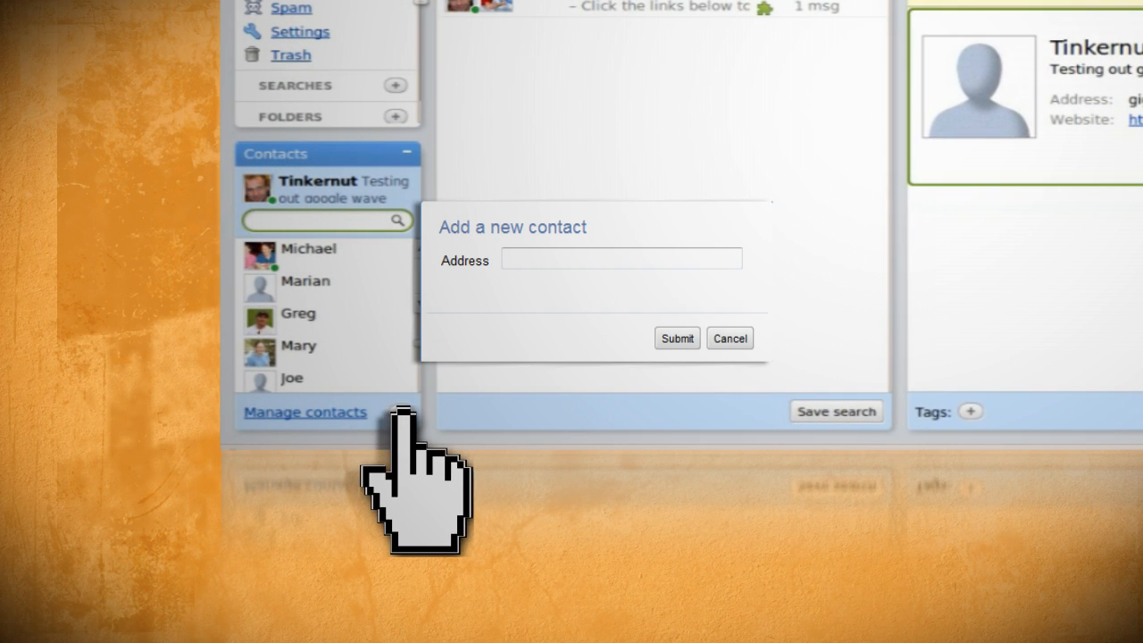
text(username@googlewave.)
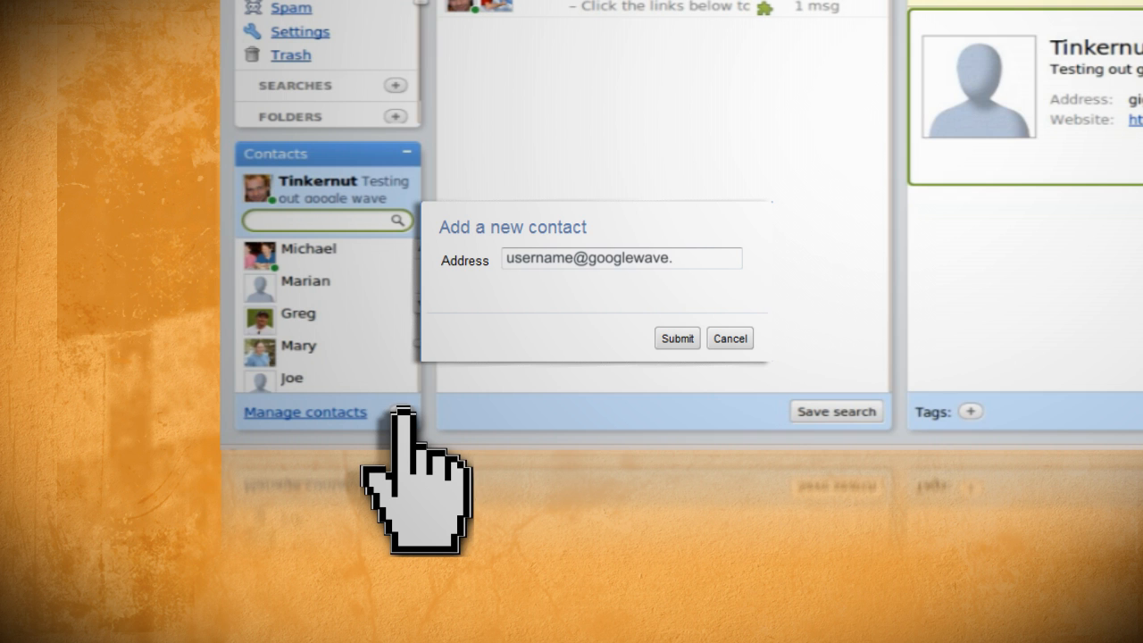
click(728, 338)
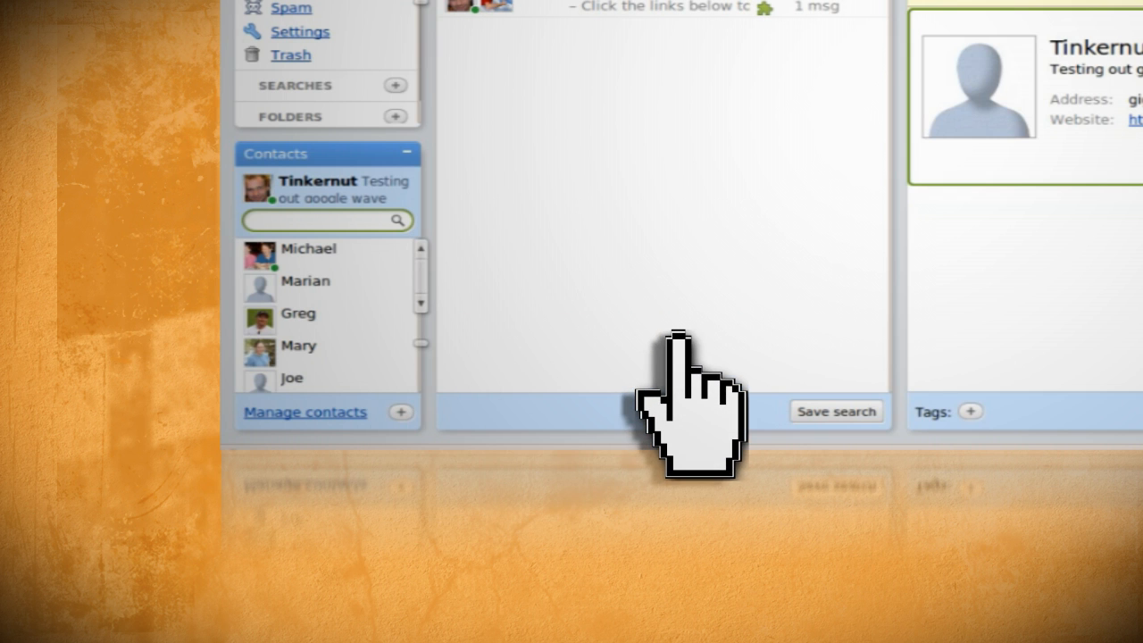
Step: View the first contact's profile card and the recent waves shared with them
click(309, 248)
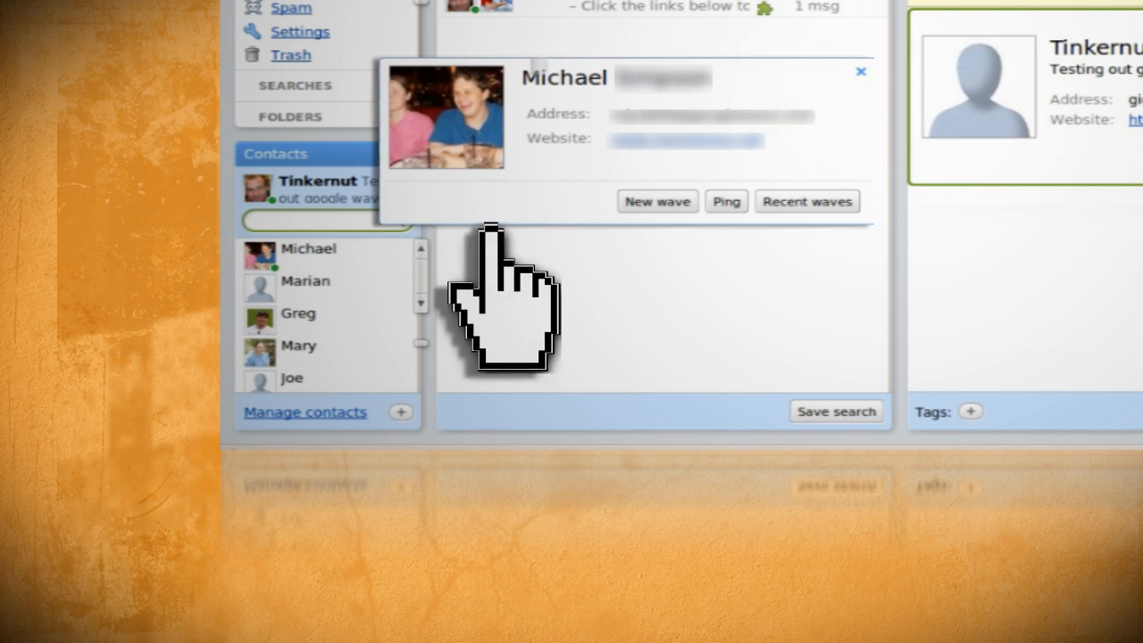
mouse_move(784, 194)
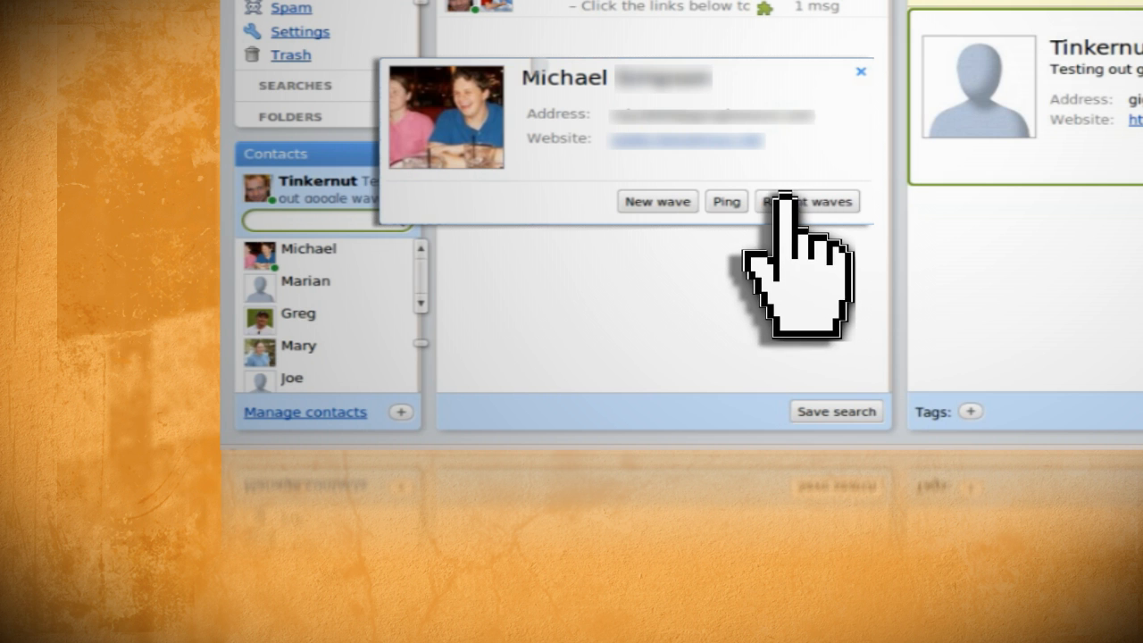
click(807, 200)
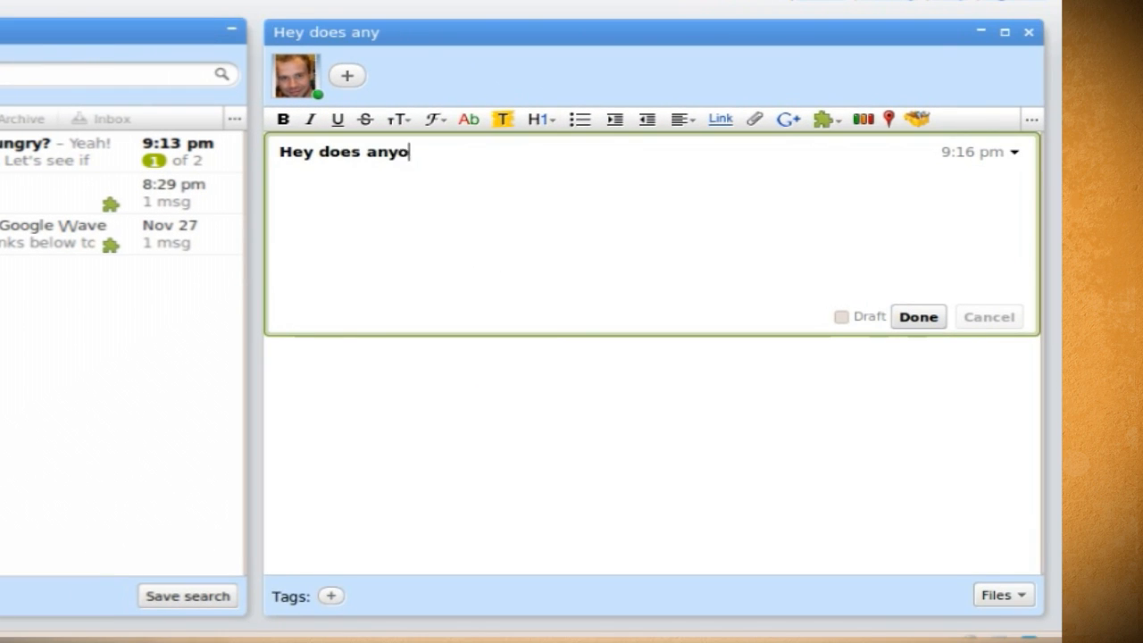
Step: Write 'Hey does anyone want pizza?' with a Yes/No/Maybe poll and add the first contact as participant
text(ne want pizza?)
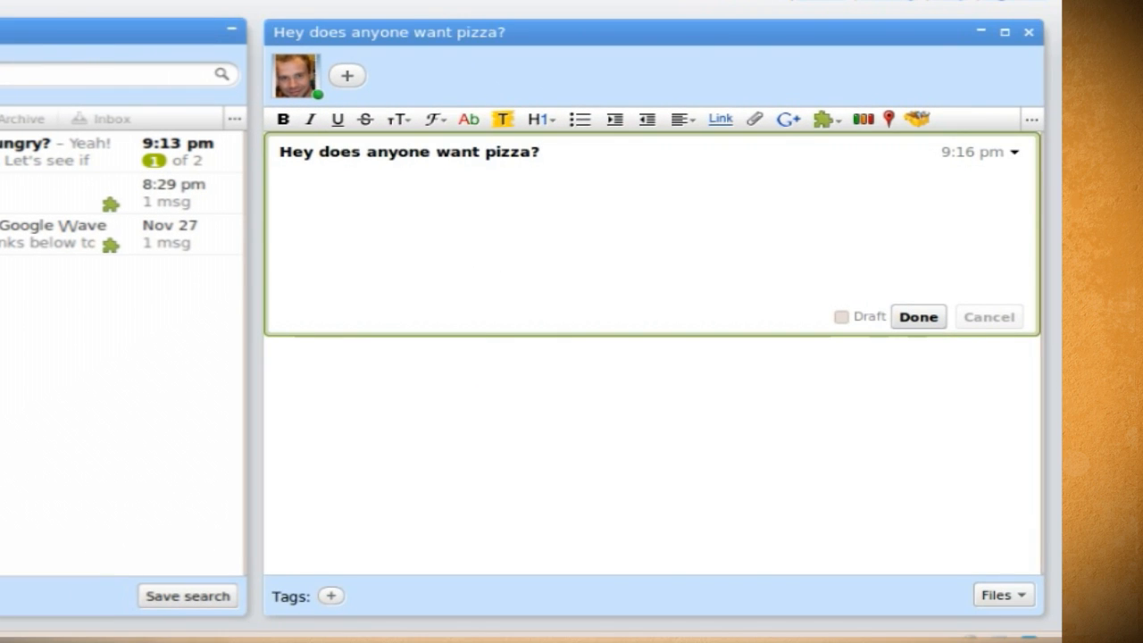
mouse_move(757, 124)
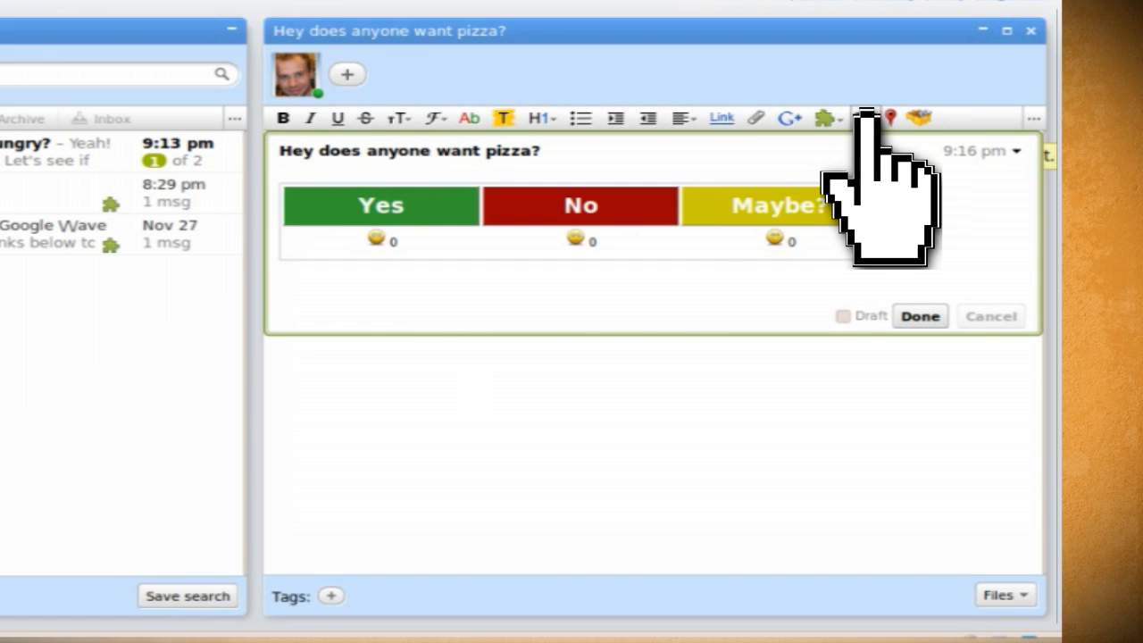
click(864, 118)
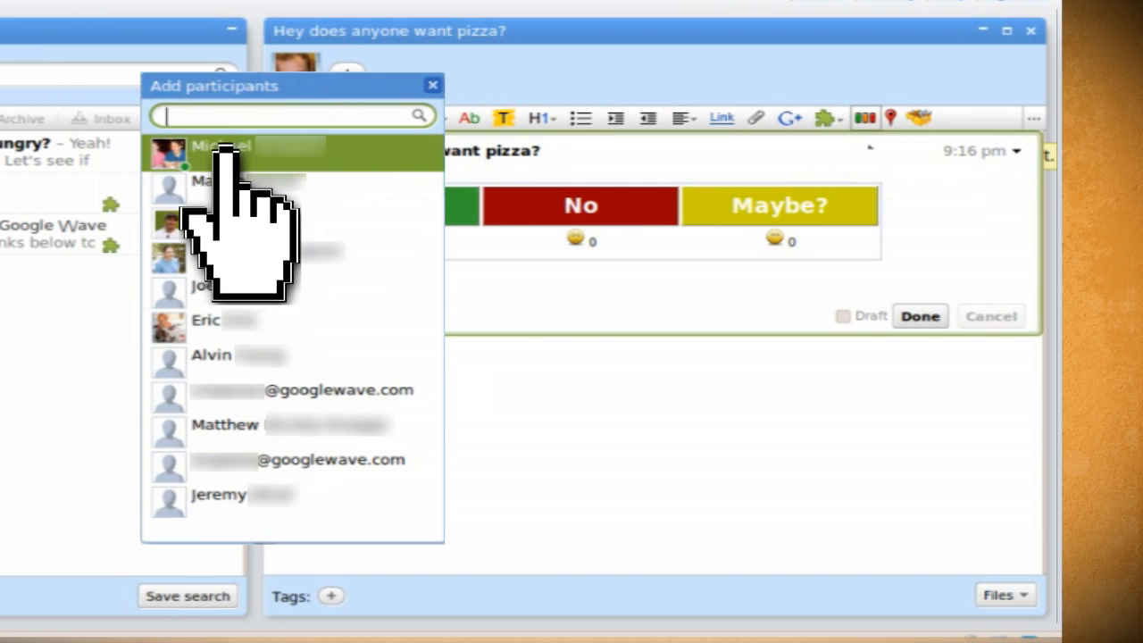
click(250, 153)
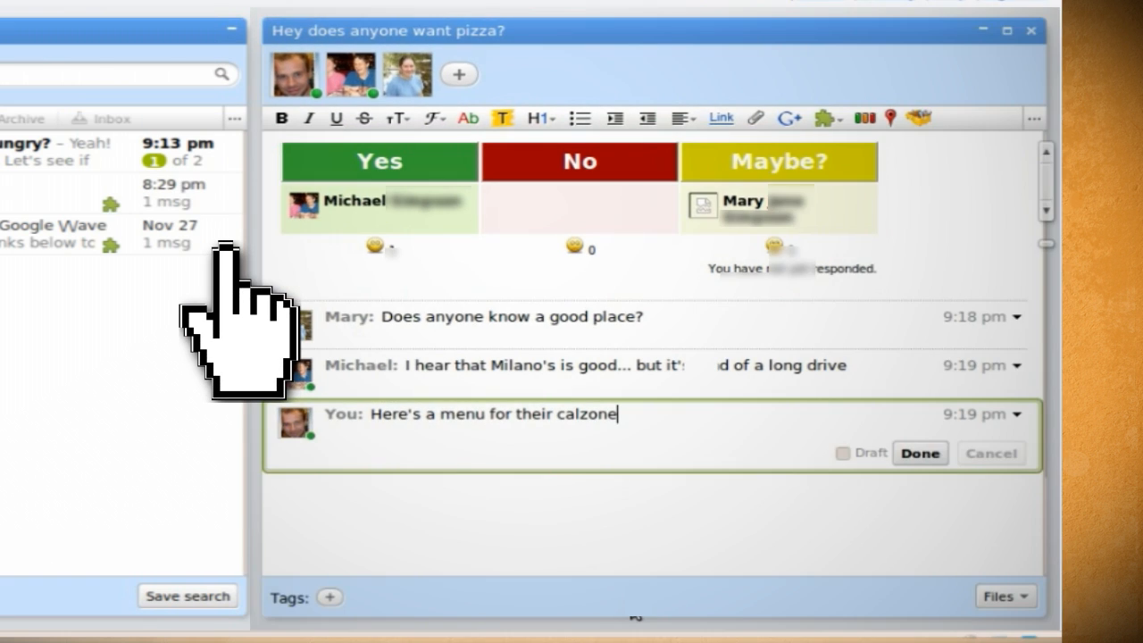
click(755, 117)
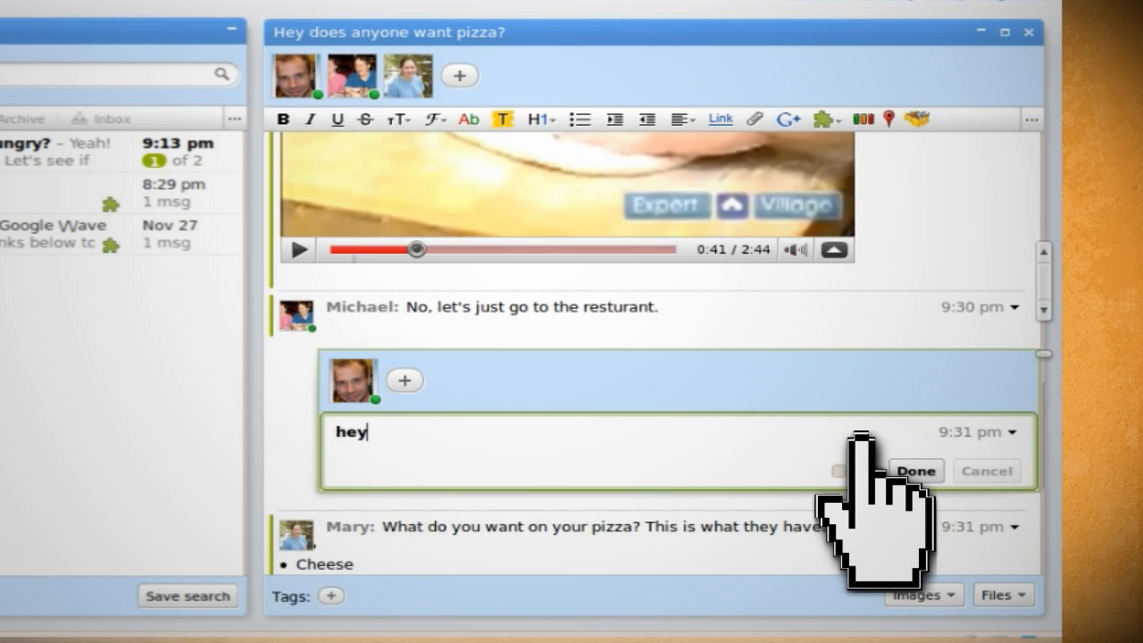
Step: Post the private 'wanna split the pizza?' reply and choose an option on the toppings blip
click(914, 471)
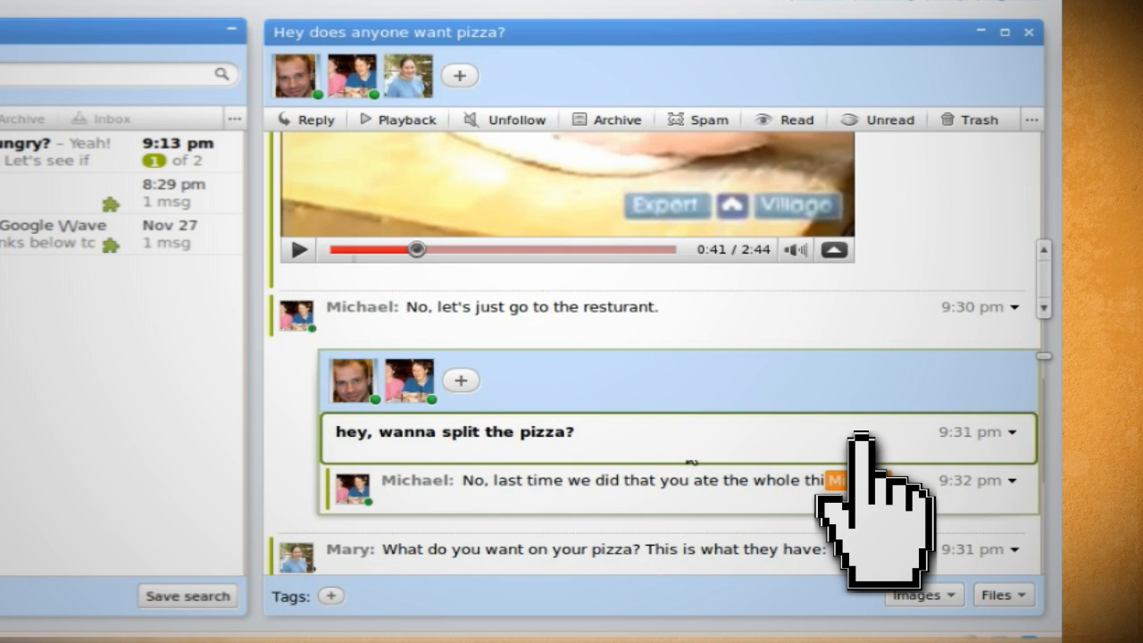
click(1016, 213)
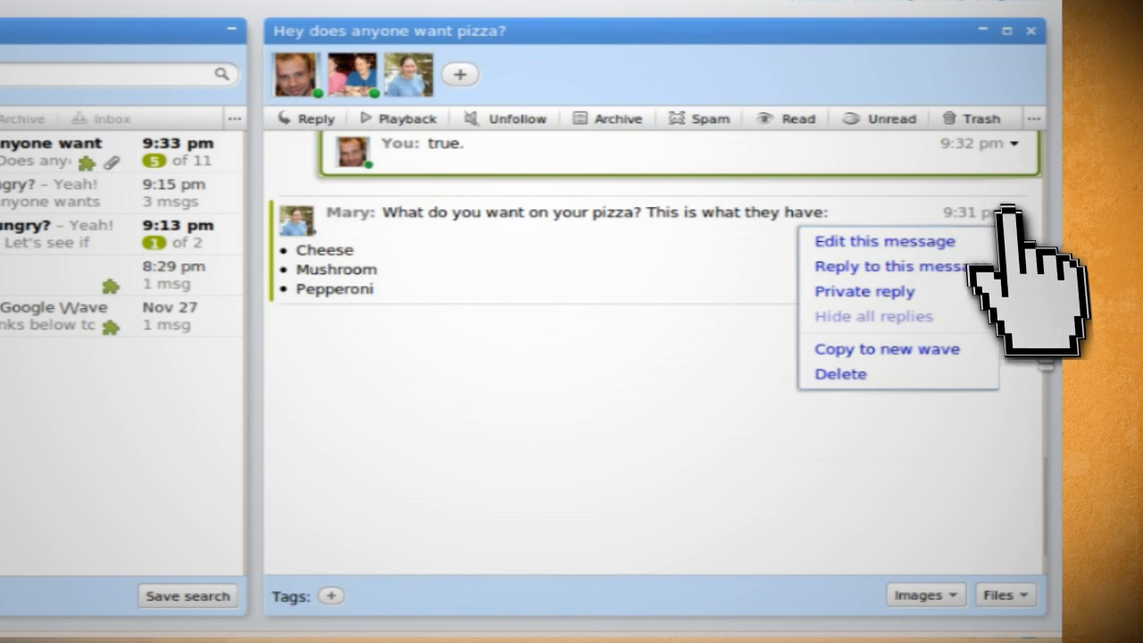
click(889, 266)
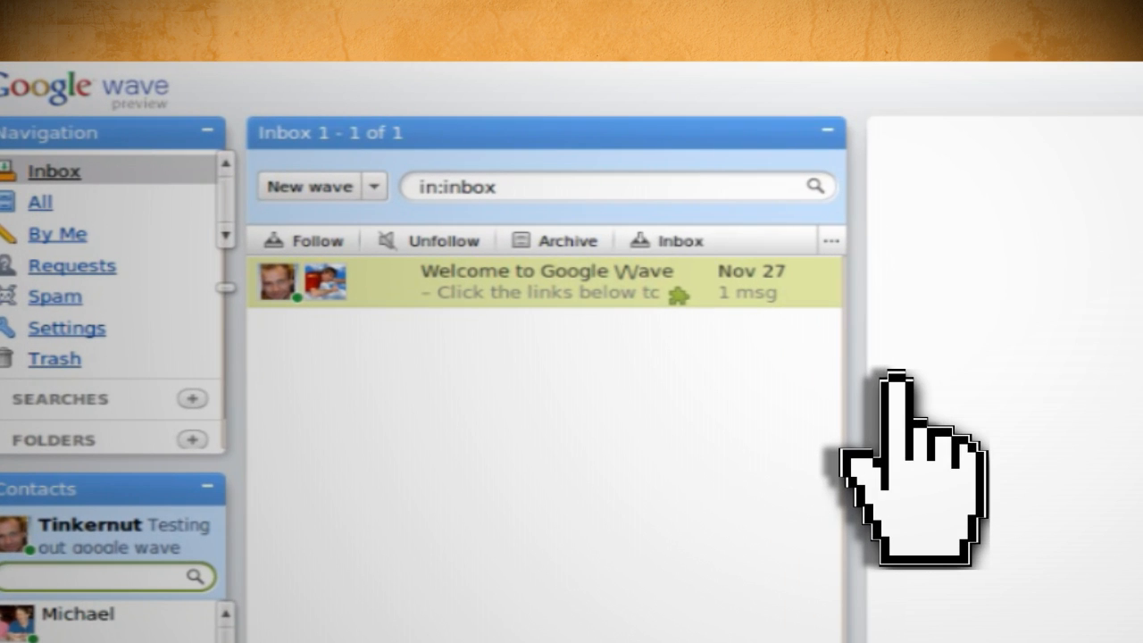
Step: Install the Extension Installer from the For Developers Only section of the Extensions Gallery
click(547, 282)
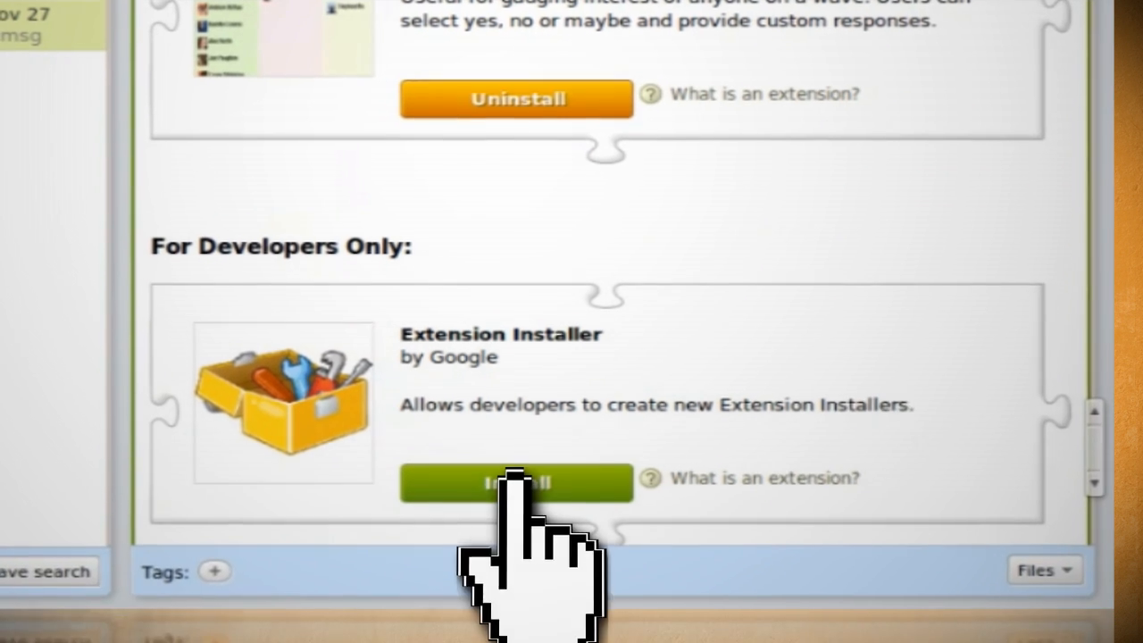
click(516, 482)
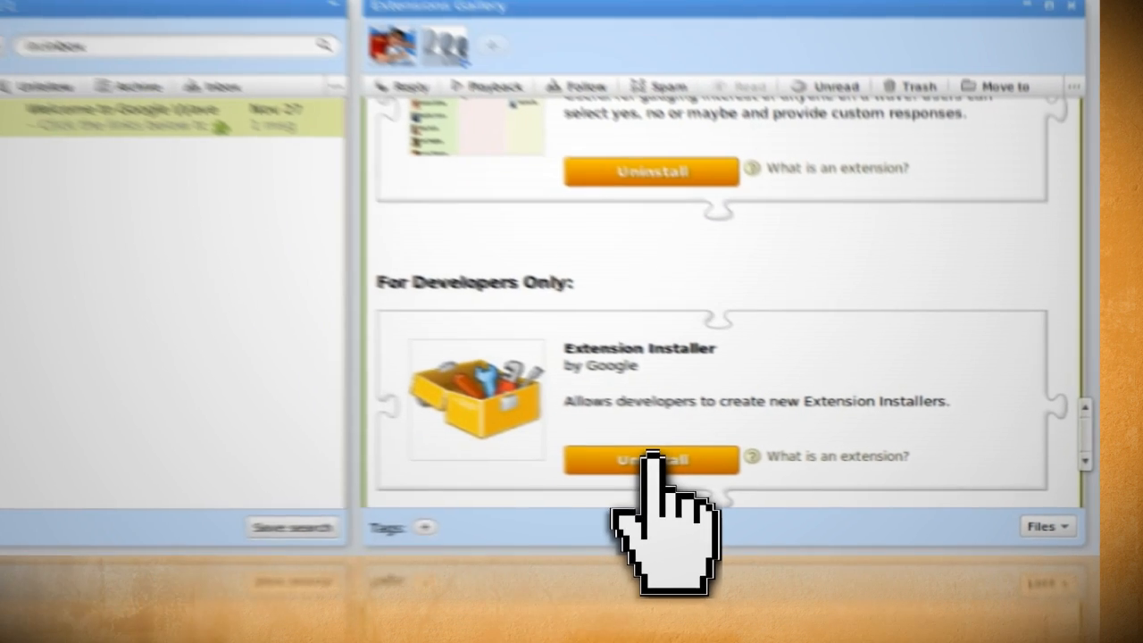
click(649, 459)
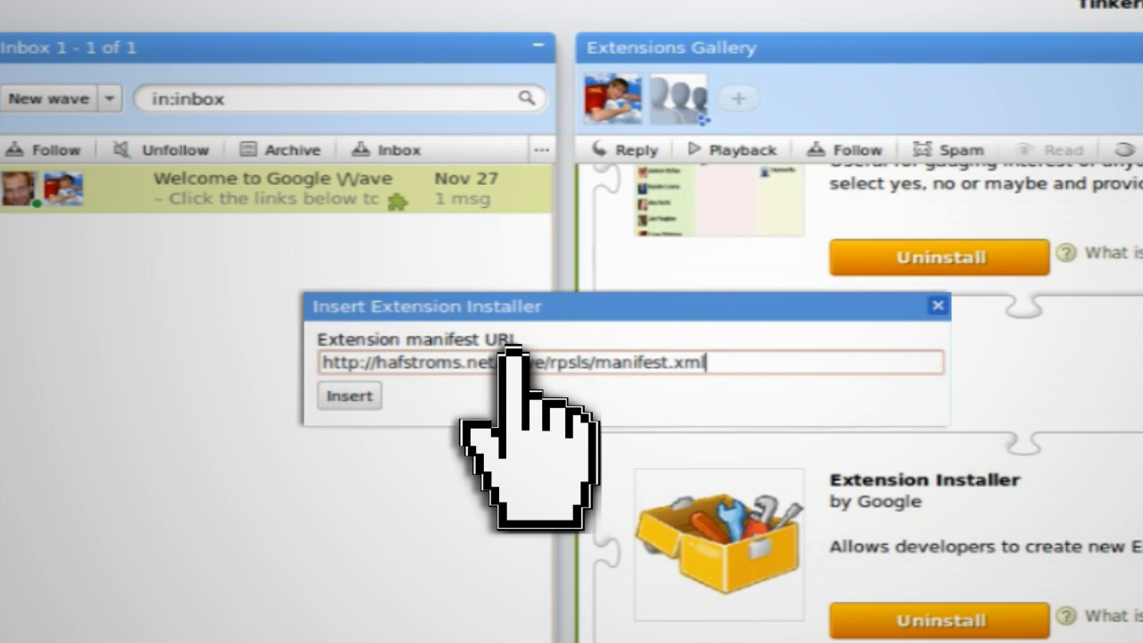
Step: Install Rock Paper Scissors Lizard Spock from its manifest URL and pick a move in the game
click(348, 394)
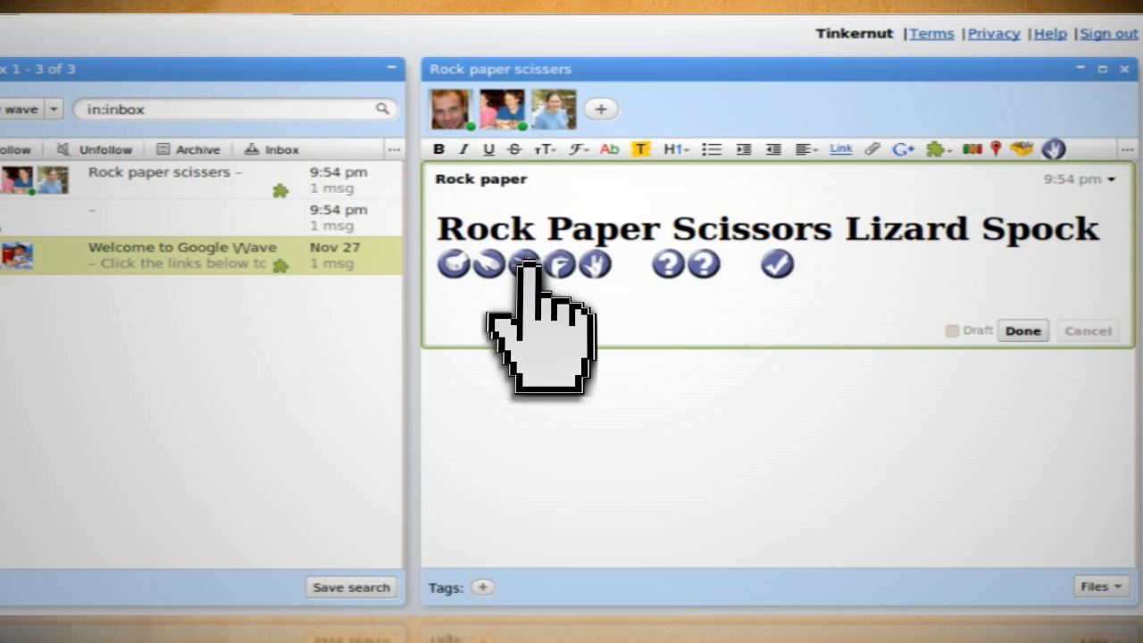
click(522, 264)
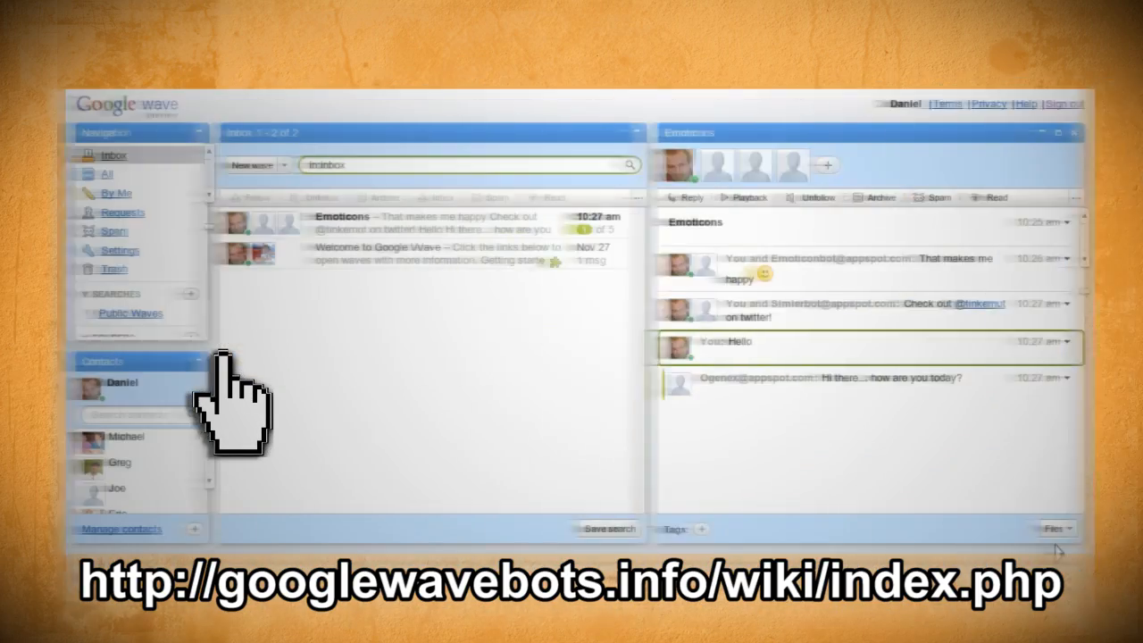
Step: Bring up the Add a new contact form via the + beside Manage contacts
click(193, 528)
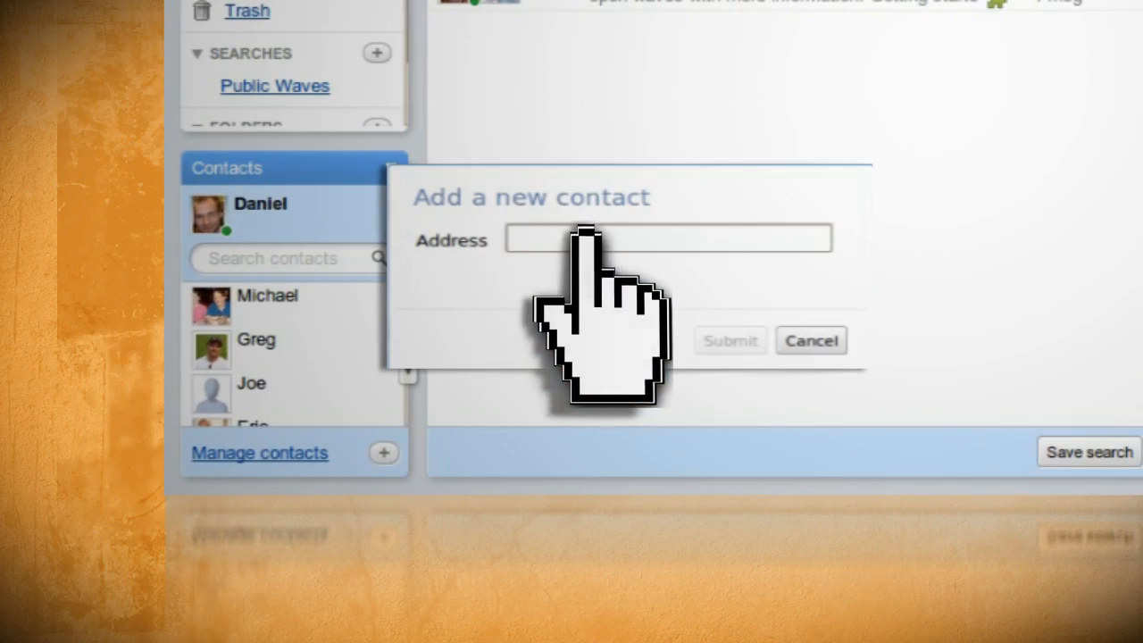